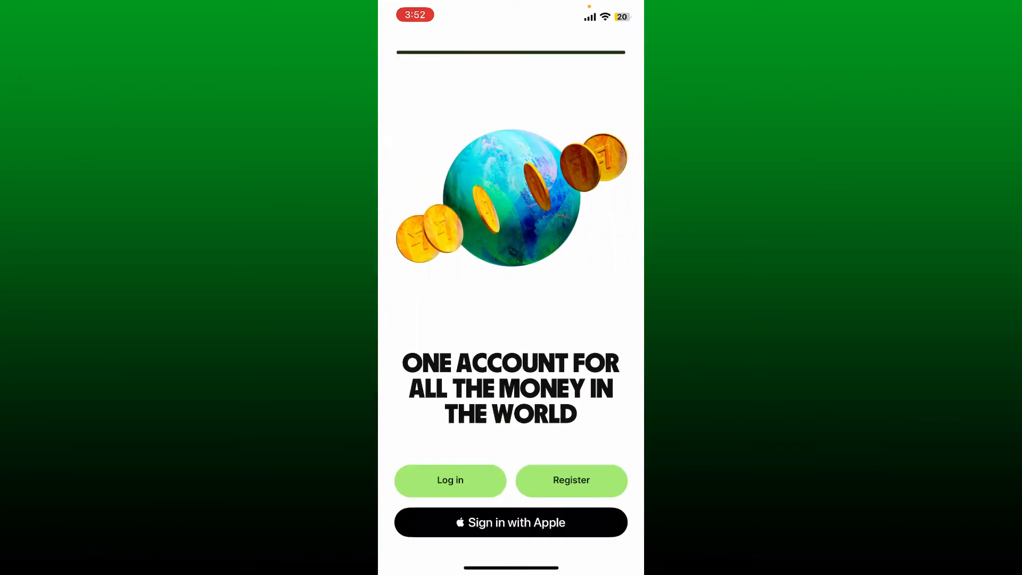
# - Go from the Wise welcome screen to the log-in form
pyautogui.click(449, 480)
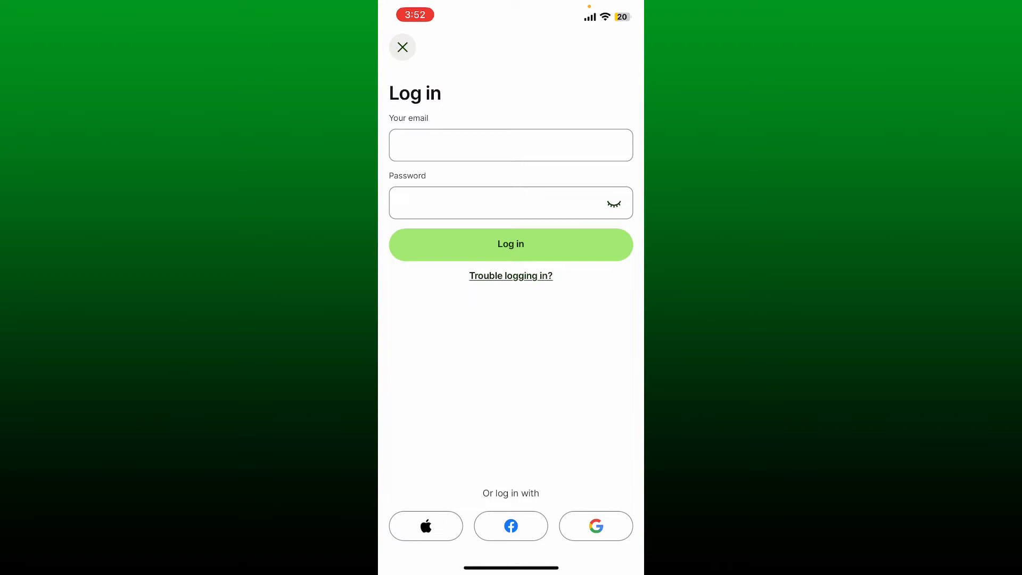
pyautogui.click(511, 144)
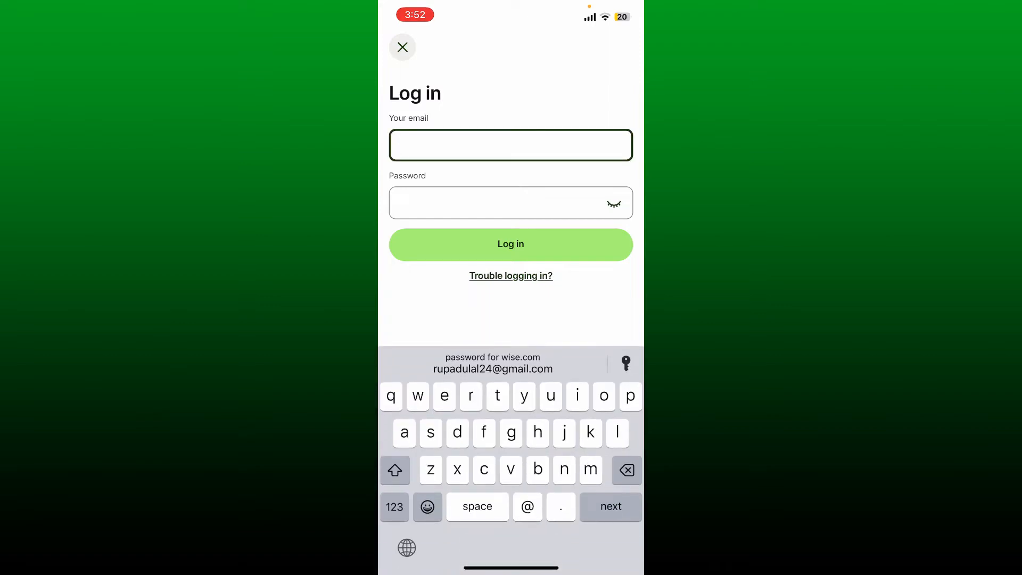
pyautogui.write('roopa')
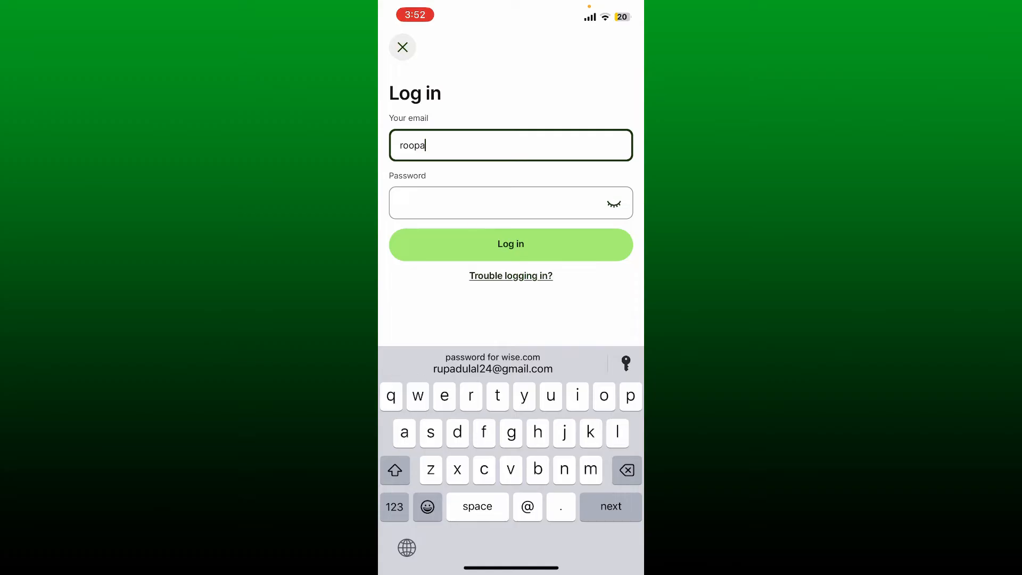
pyautogui.write('dula')
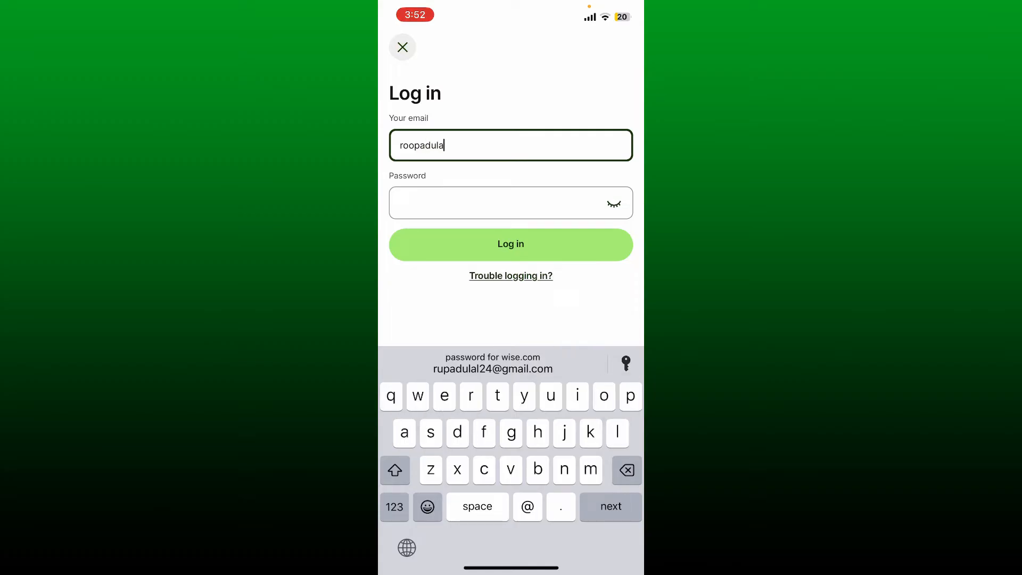
pyautogui.write('2')
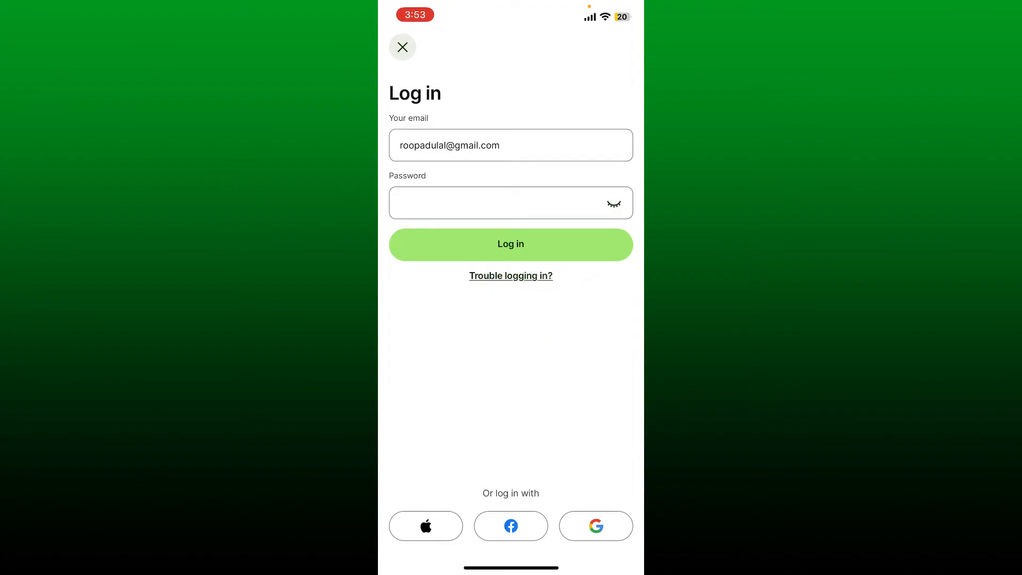
# - Submit the log-in and land on the Account home with the NPR to USD rate chart
pyautogui.click(511, 244)
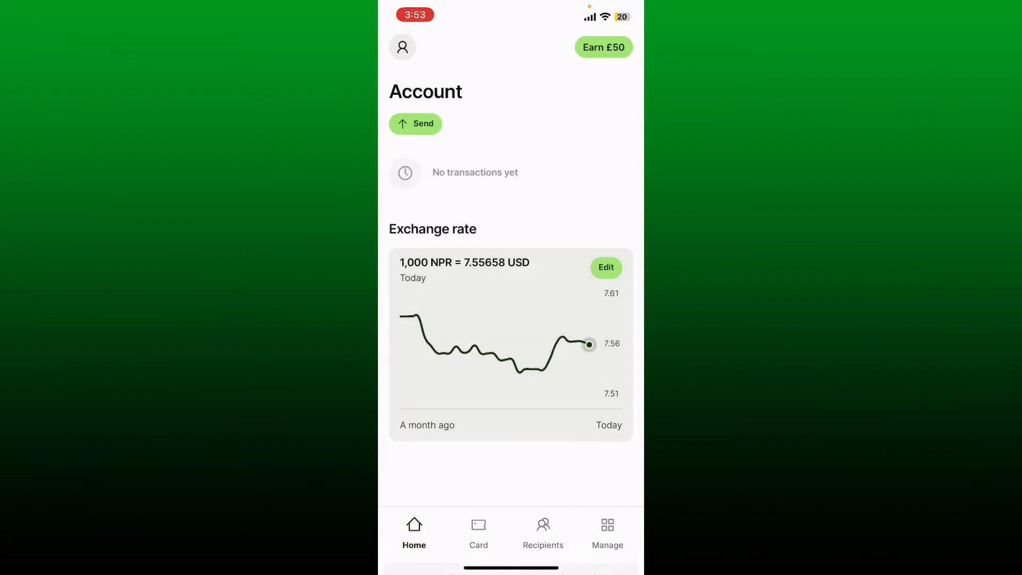